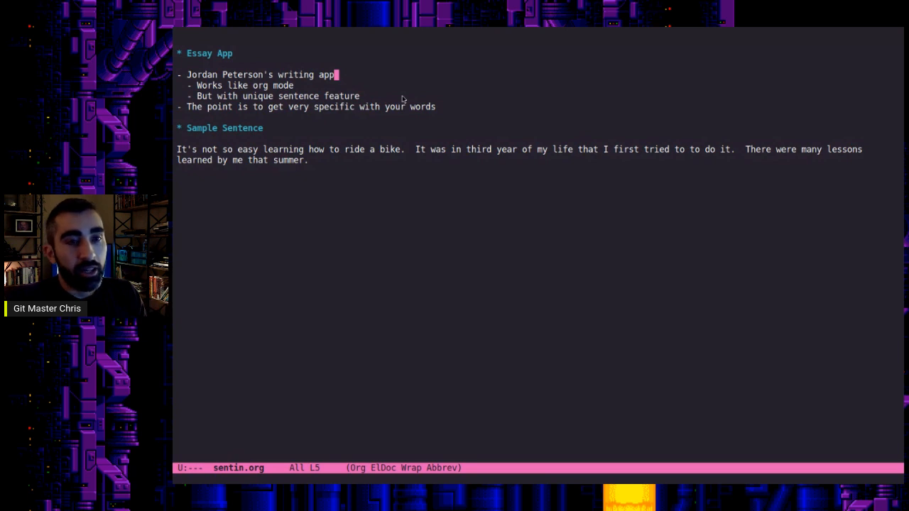
Refill the bike-riding Sample Sentence paragraph onto three shorter lines with its wording unchanged.
{"action": "key", "text": "down"}
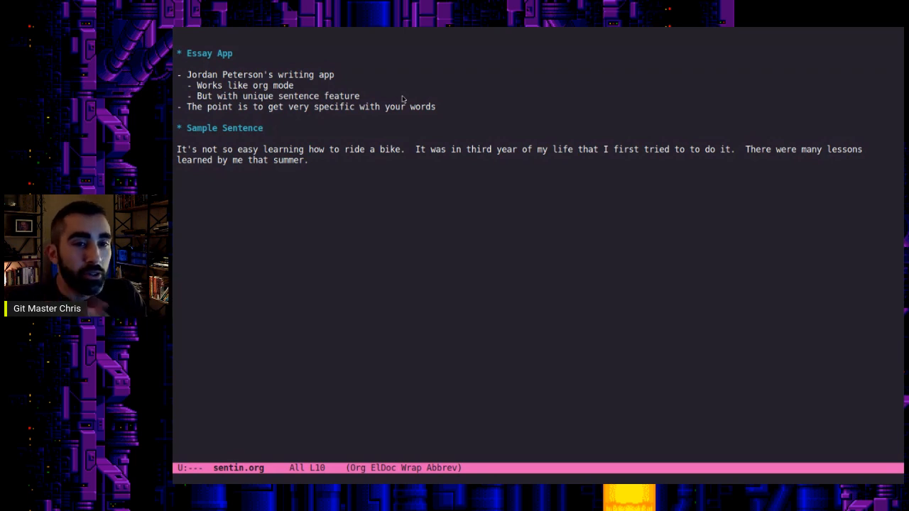
{"action": "left_click", "coordinate": [265, 128]}
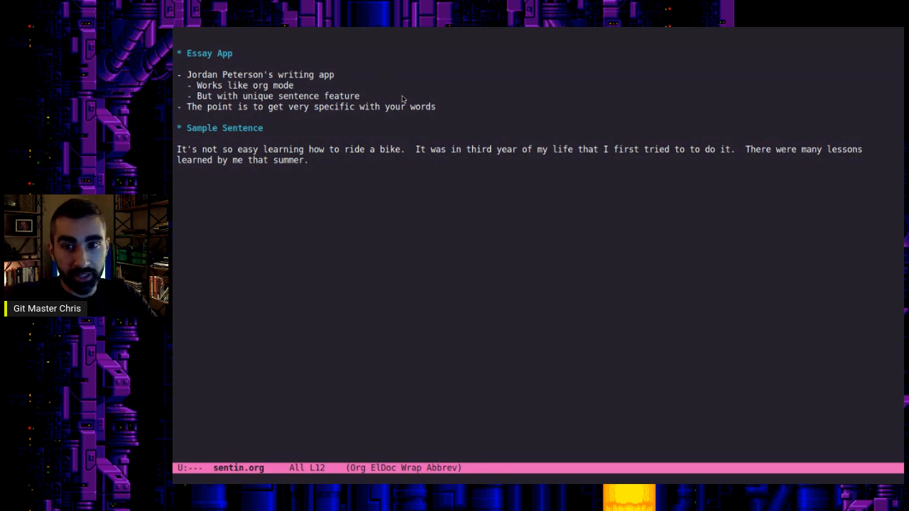
{"action": "left_click", "coordinate": [747, 149]}
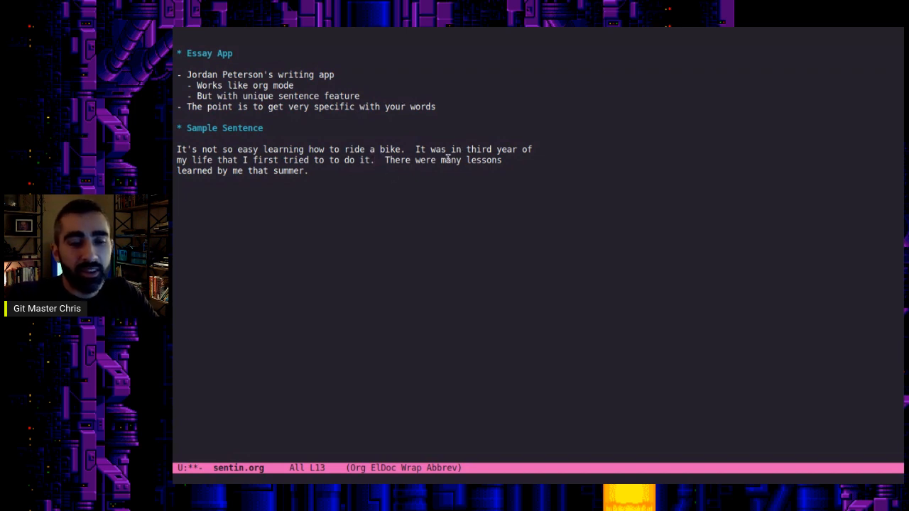
{"action": "type", "text": "the third"}
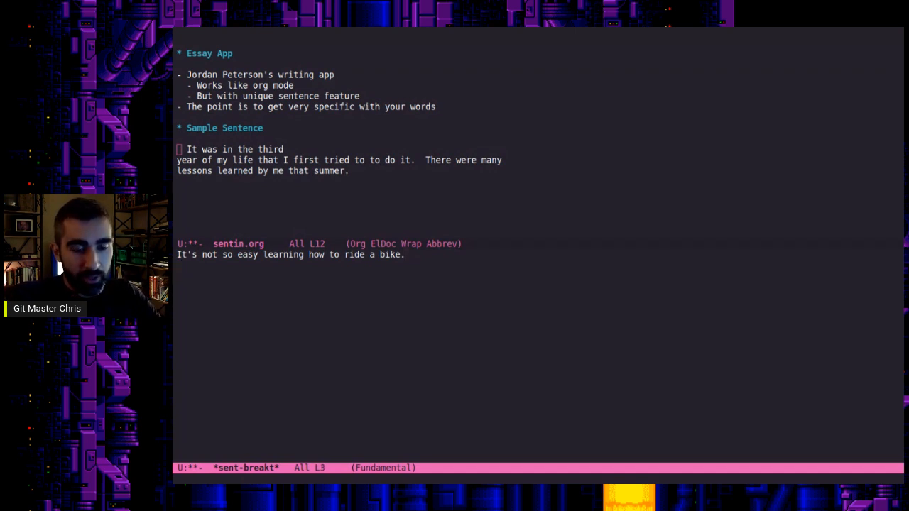
Draft the sentence 'Learning how to ride a bike is not as easy as it looks.'.
{"action": "type", "text": "Learning a bike"}
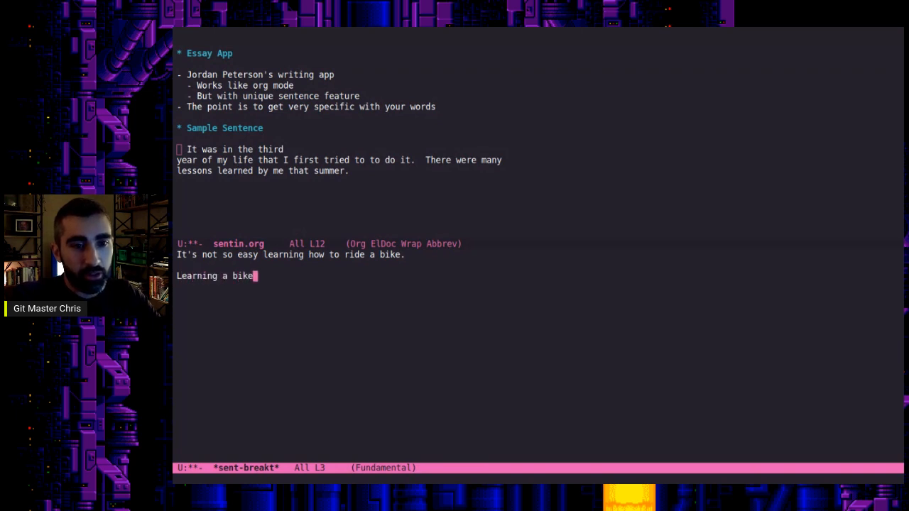
{"action": "type", "text": "how to wride"}
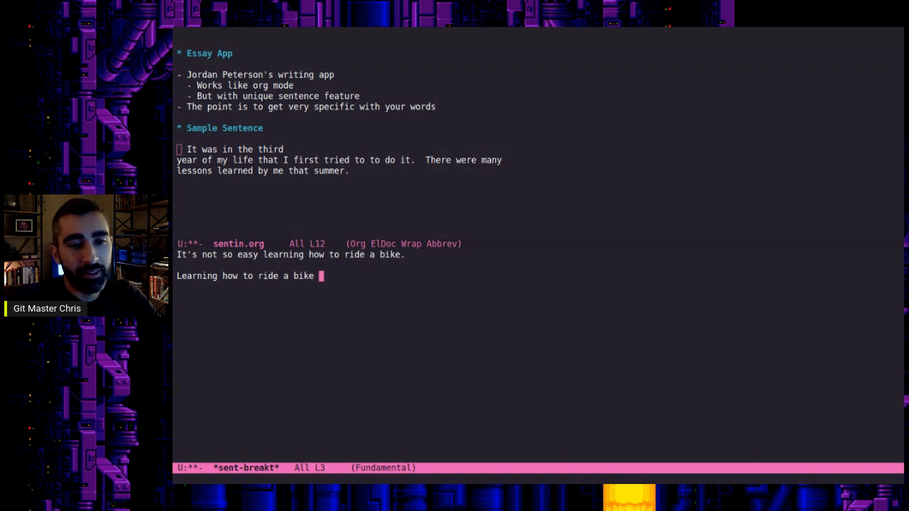
{"action": "type", "text": "is not as easy as"}
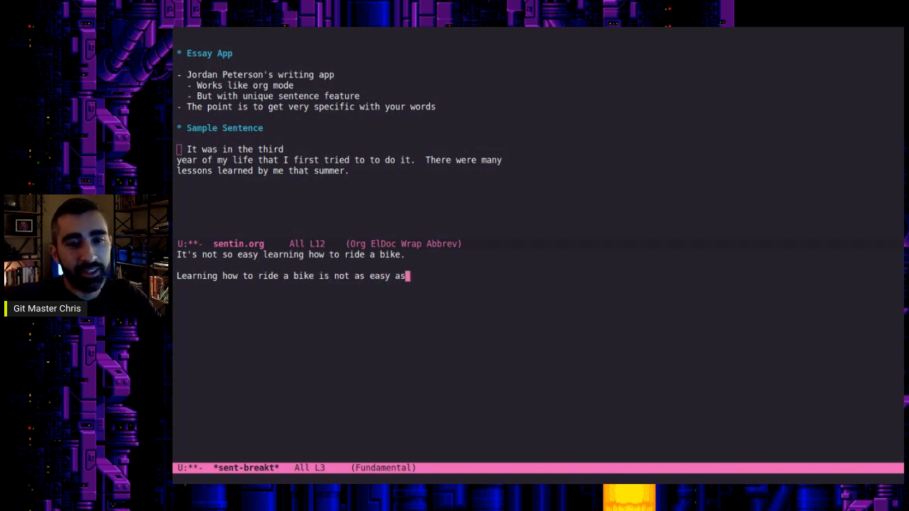
{"action": "type", "text": "it looks."}
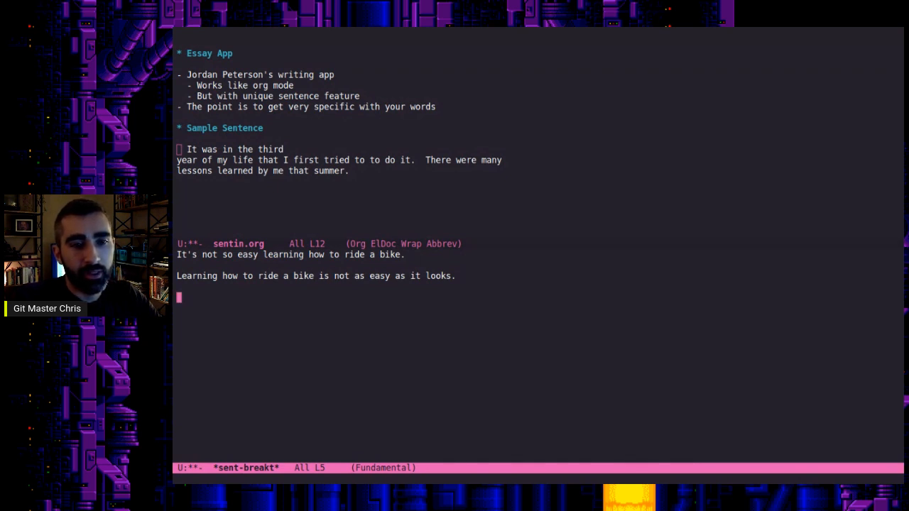
Draft 'Riding a bike, like climbing a tree, is difficult, but you never forgot how.'.
{"action": "type", "text": "Riding a bk"}
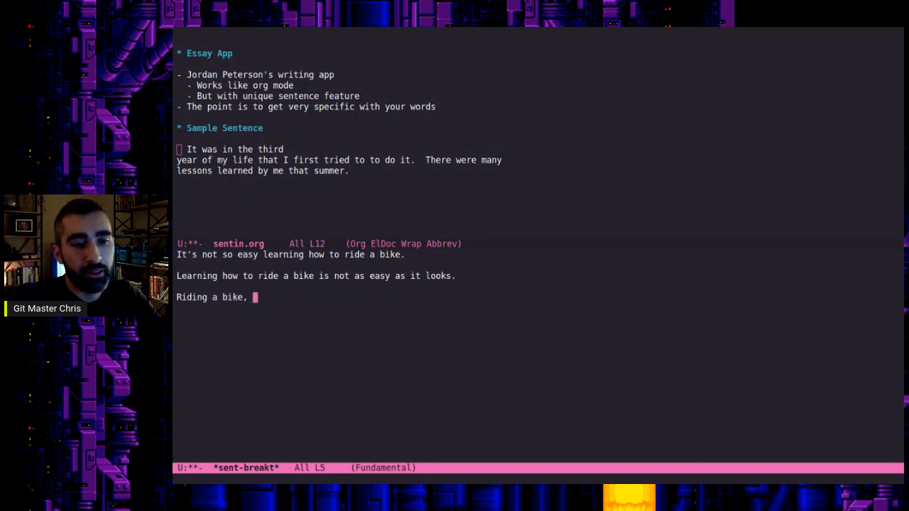
{"action": "type", "text": "like"}
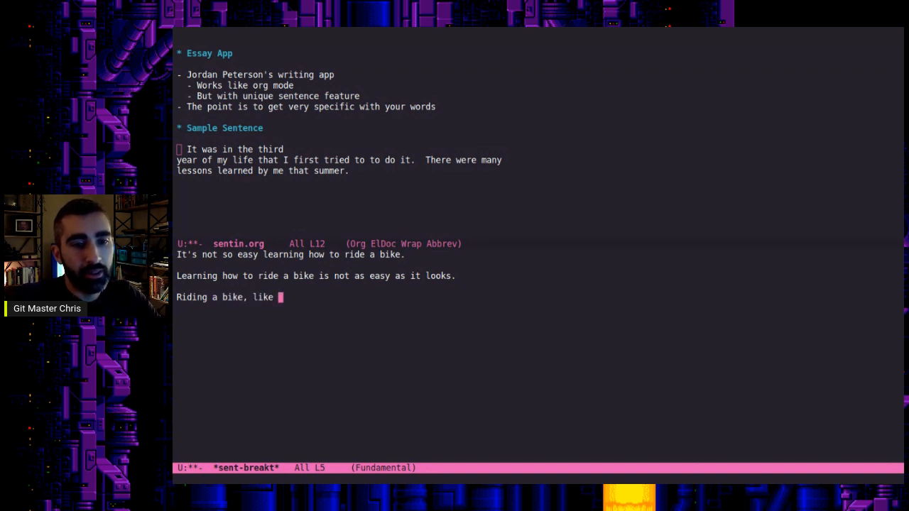
{"action": "type", "text": "c"}
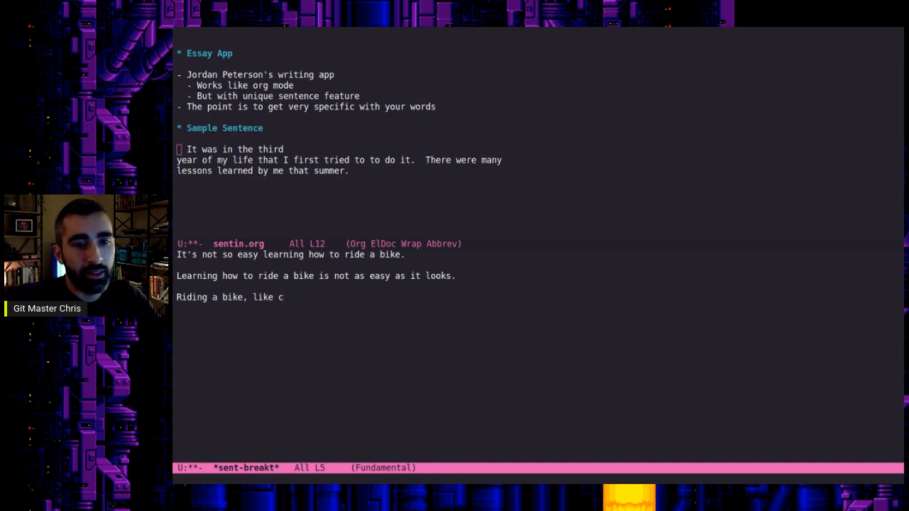
{"action": "type", "text": "limbing"}
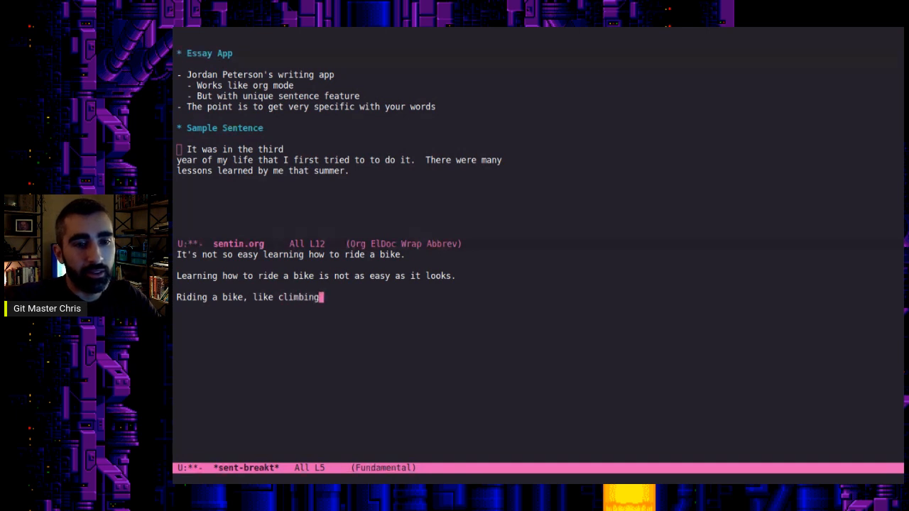
{"action": "type", "text": "a tree, is"}
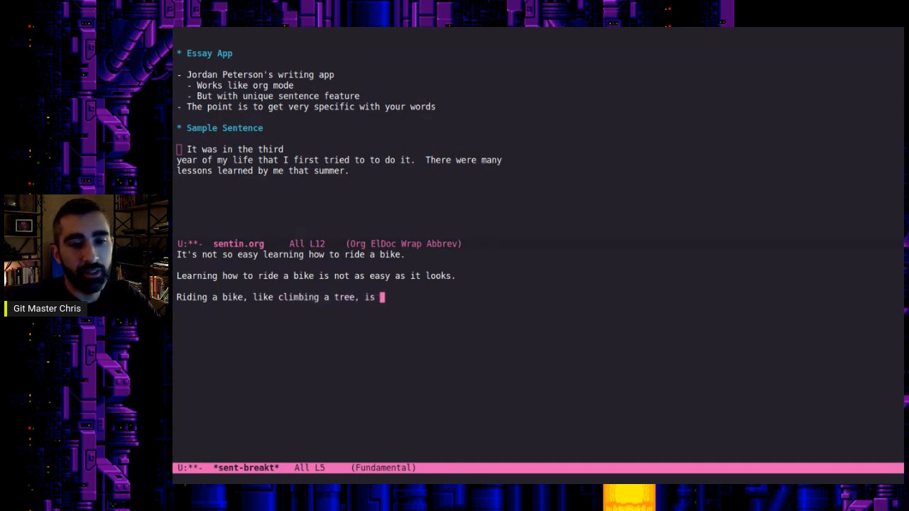
{"action": "type", "text": "difficult, but"}
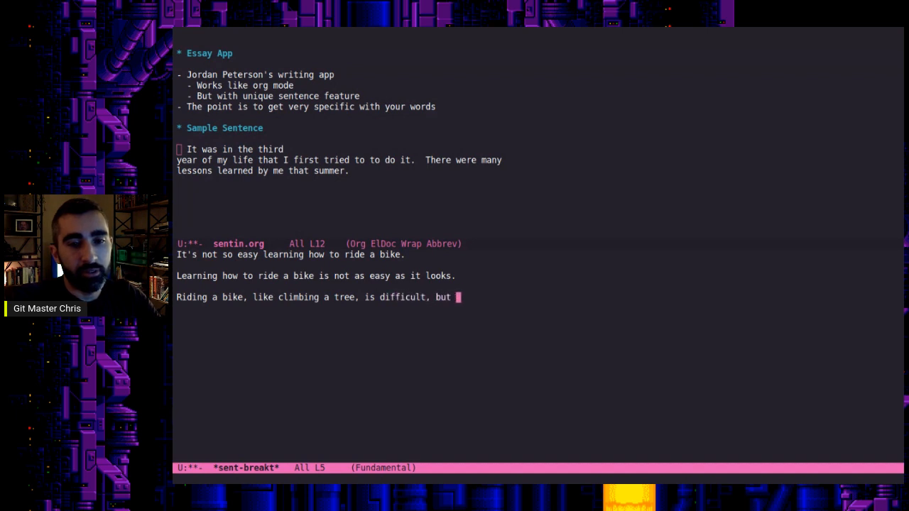
{"action": "type", "text": "you never forgot"}
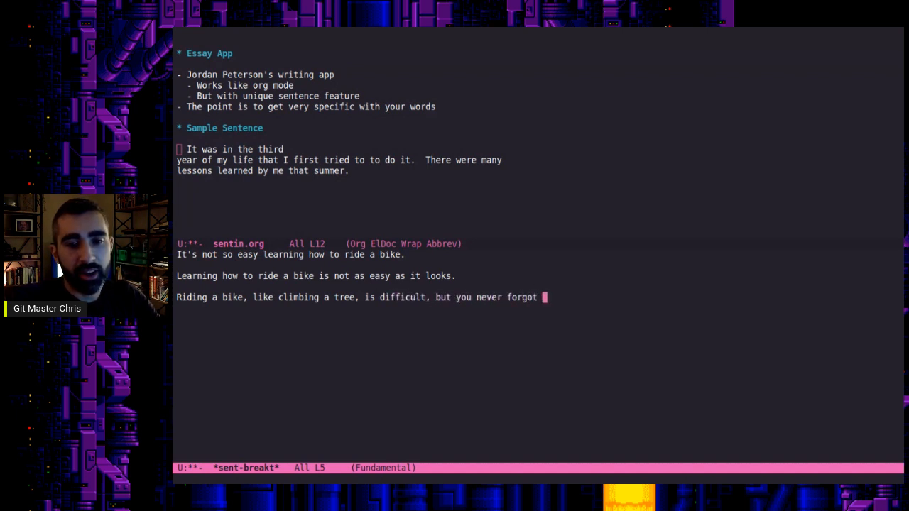
{"action": "type", "text": "how."}
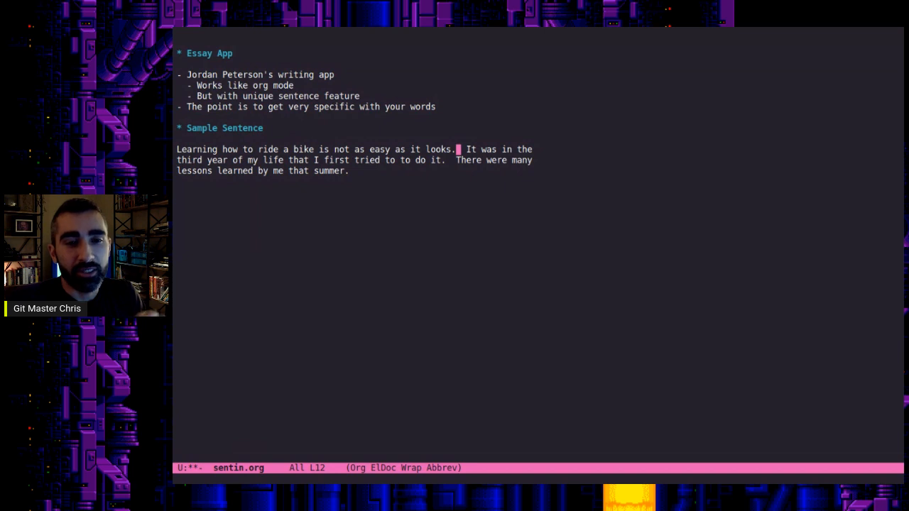
Move down to the paragraph's closing sentence about lessons learned that summer.
{"action": "key", "text": "Down"}
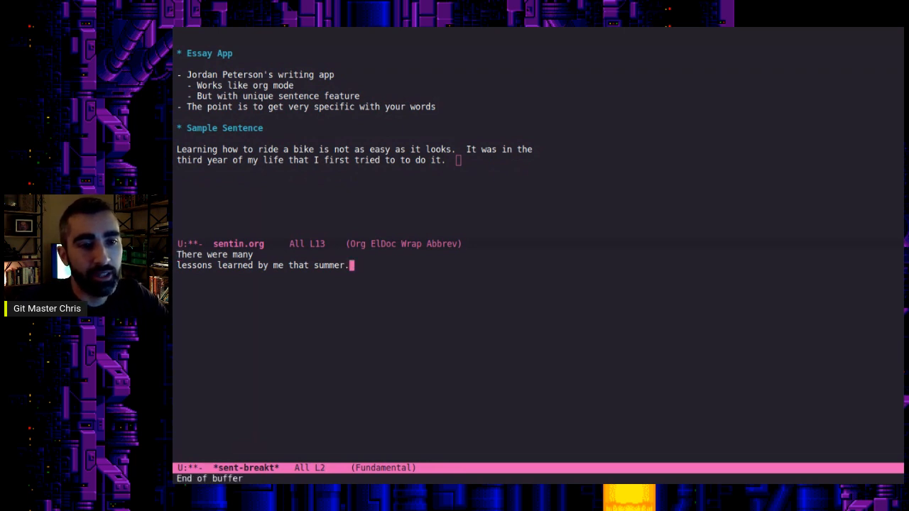
Type the alternative sentence 'I learned many lessons that summer.' in the sentence buffer.
{"action": "type", "text": "I"}
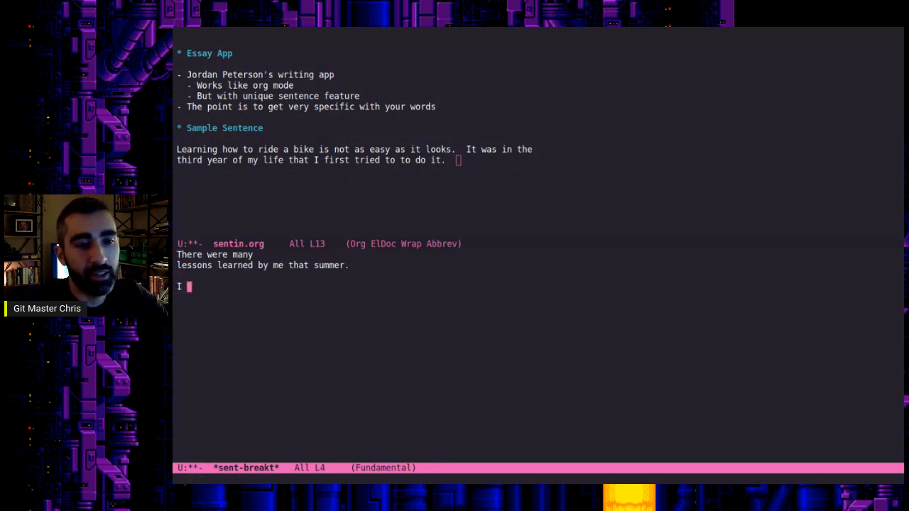
{"action": "type", "text": "lear"}
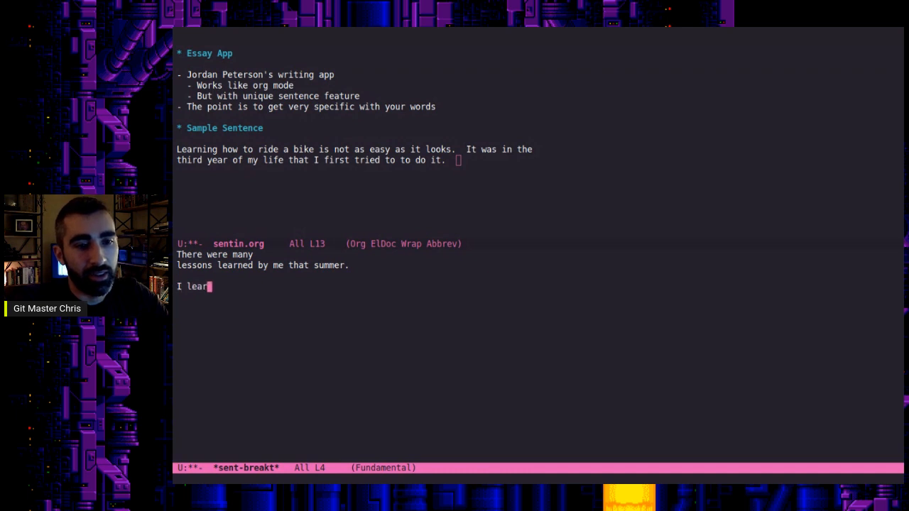
{"action": "type", "text": "ned many lesson"}
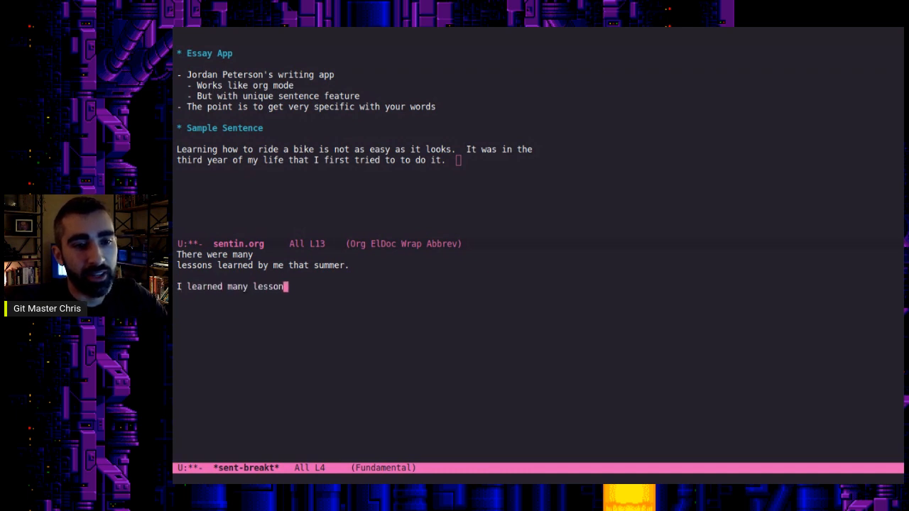
{"action": "type", "text": "that summer."}
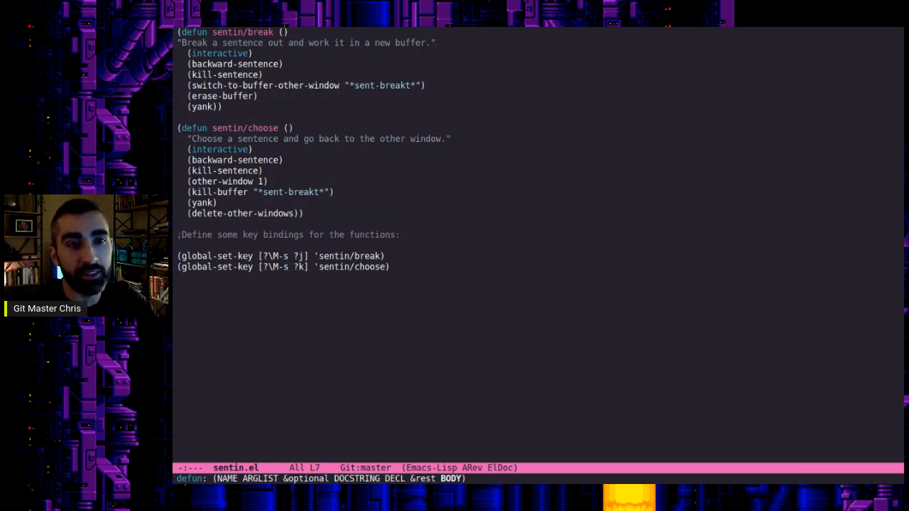
Move point down into the sentin/choose function in sentin.el.
{"action": "key", "text": "Down"}
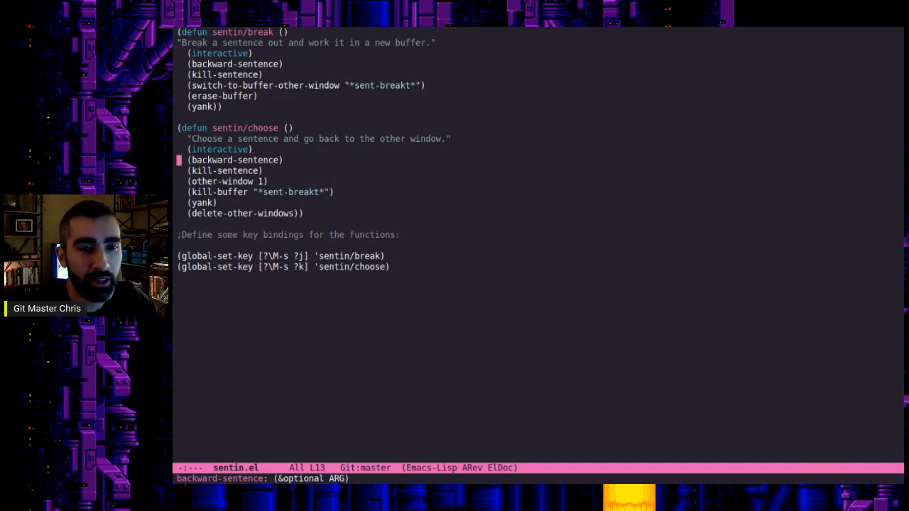
{"action": "key", "text": "down"}
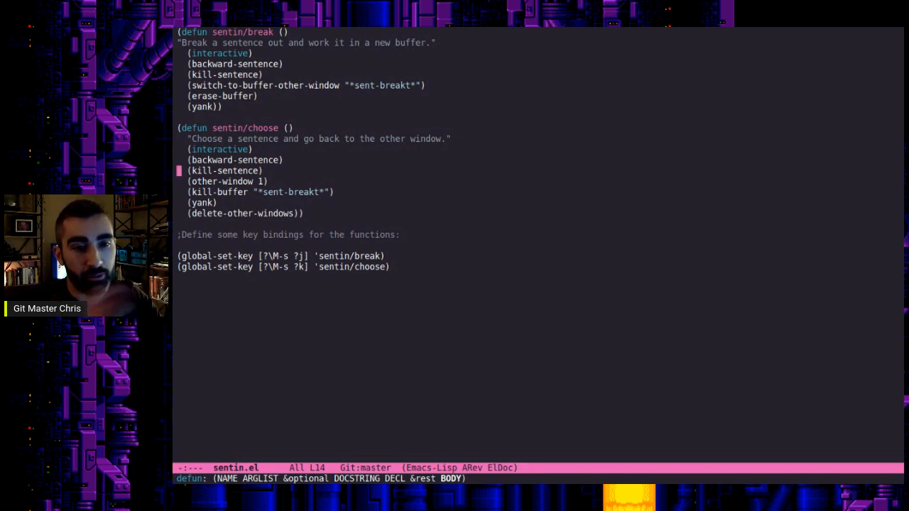
{"action": "key", "text": "down"}
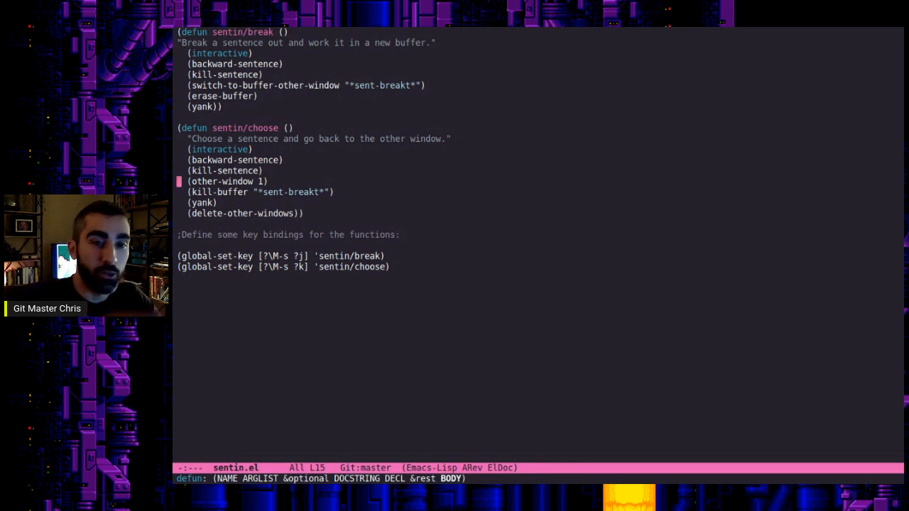
{"action": "key", "text": "down"}
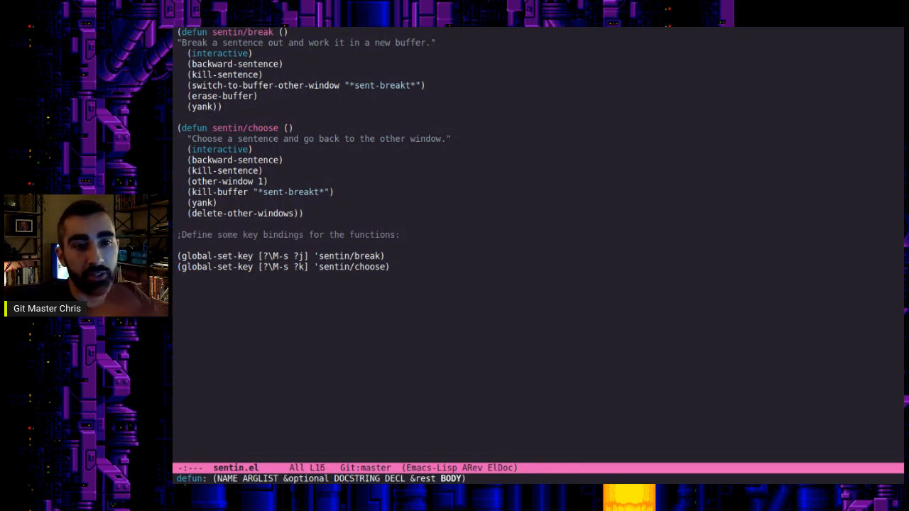